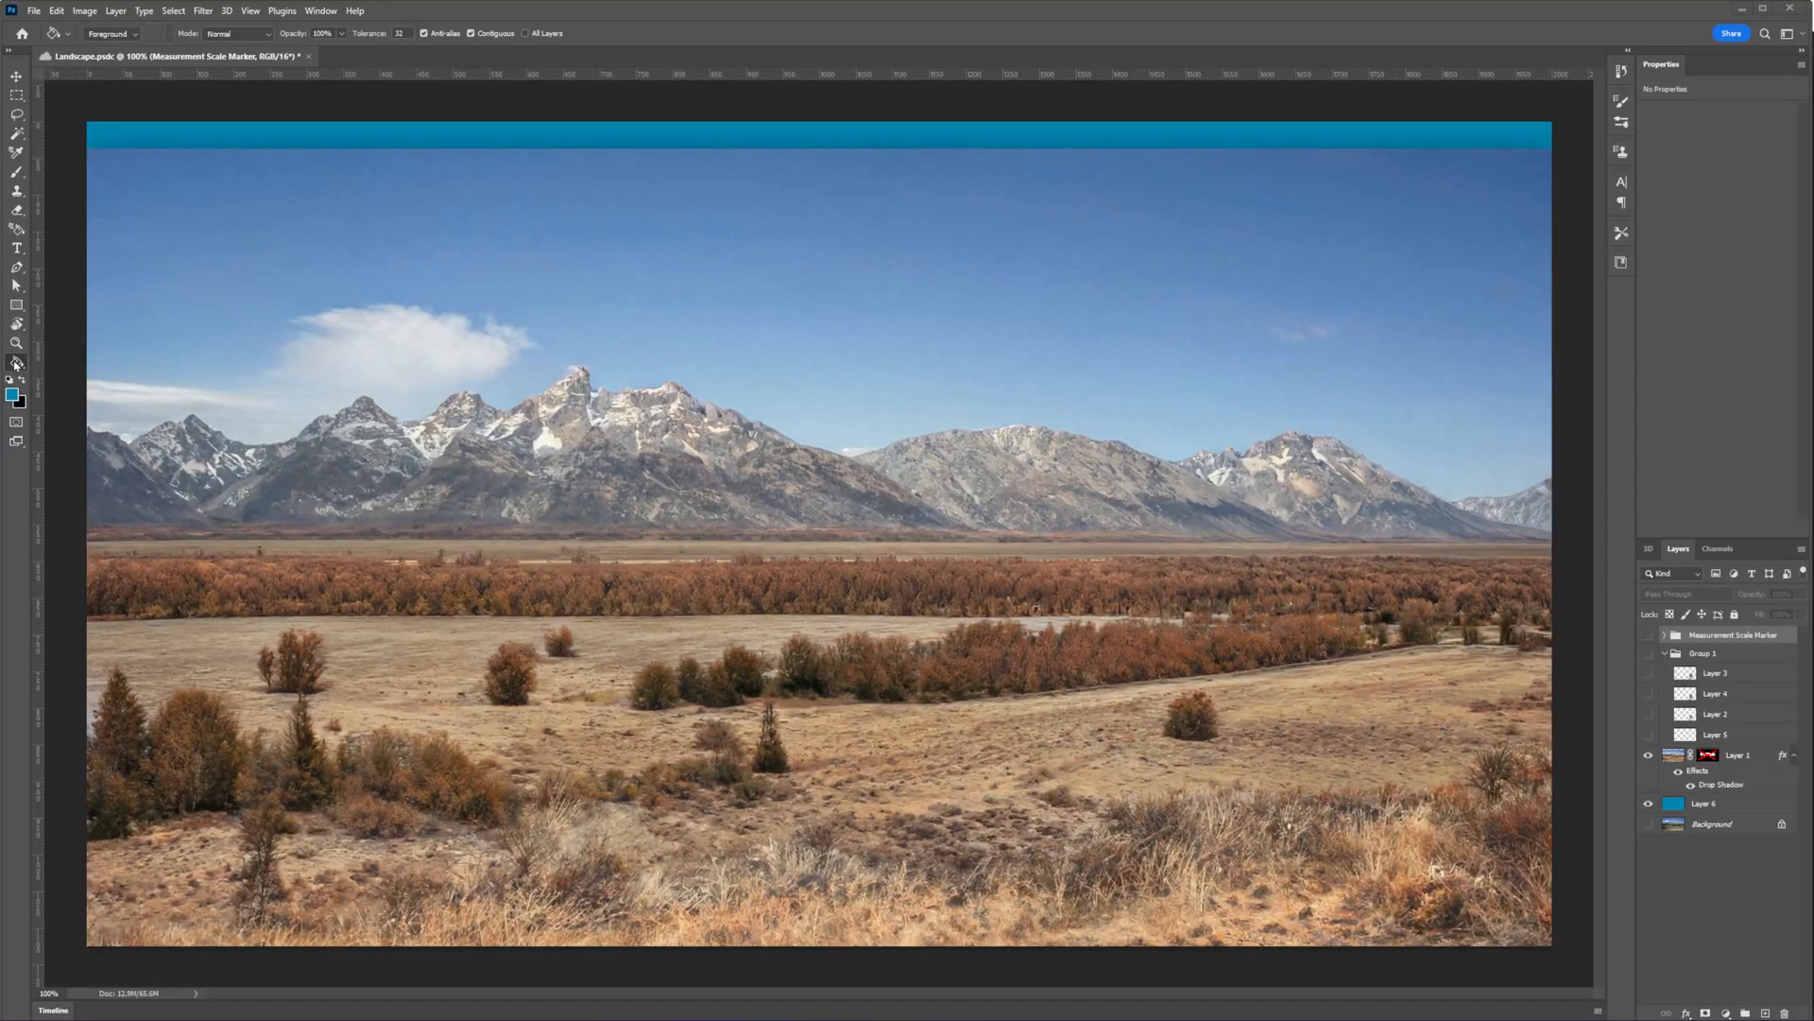
mouse_move(15, 365)
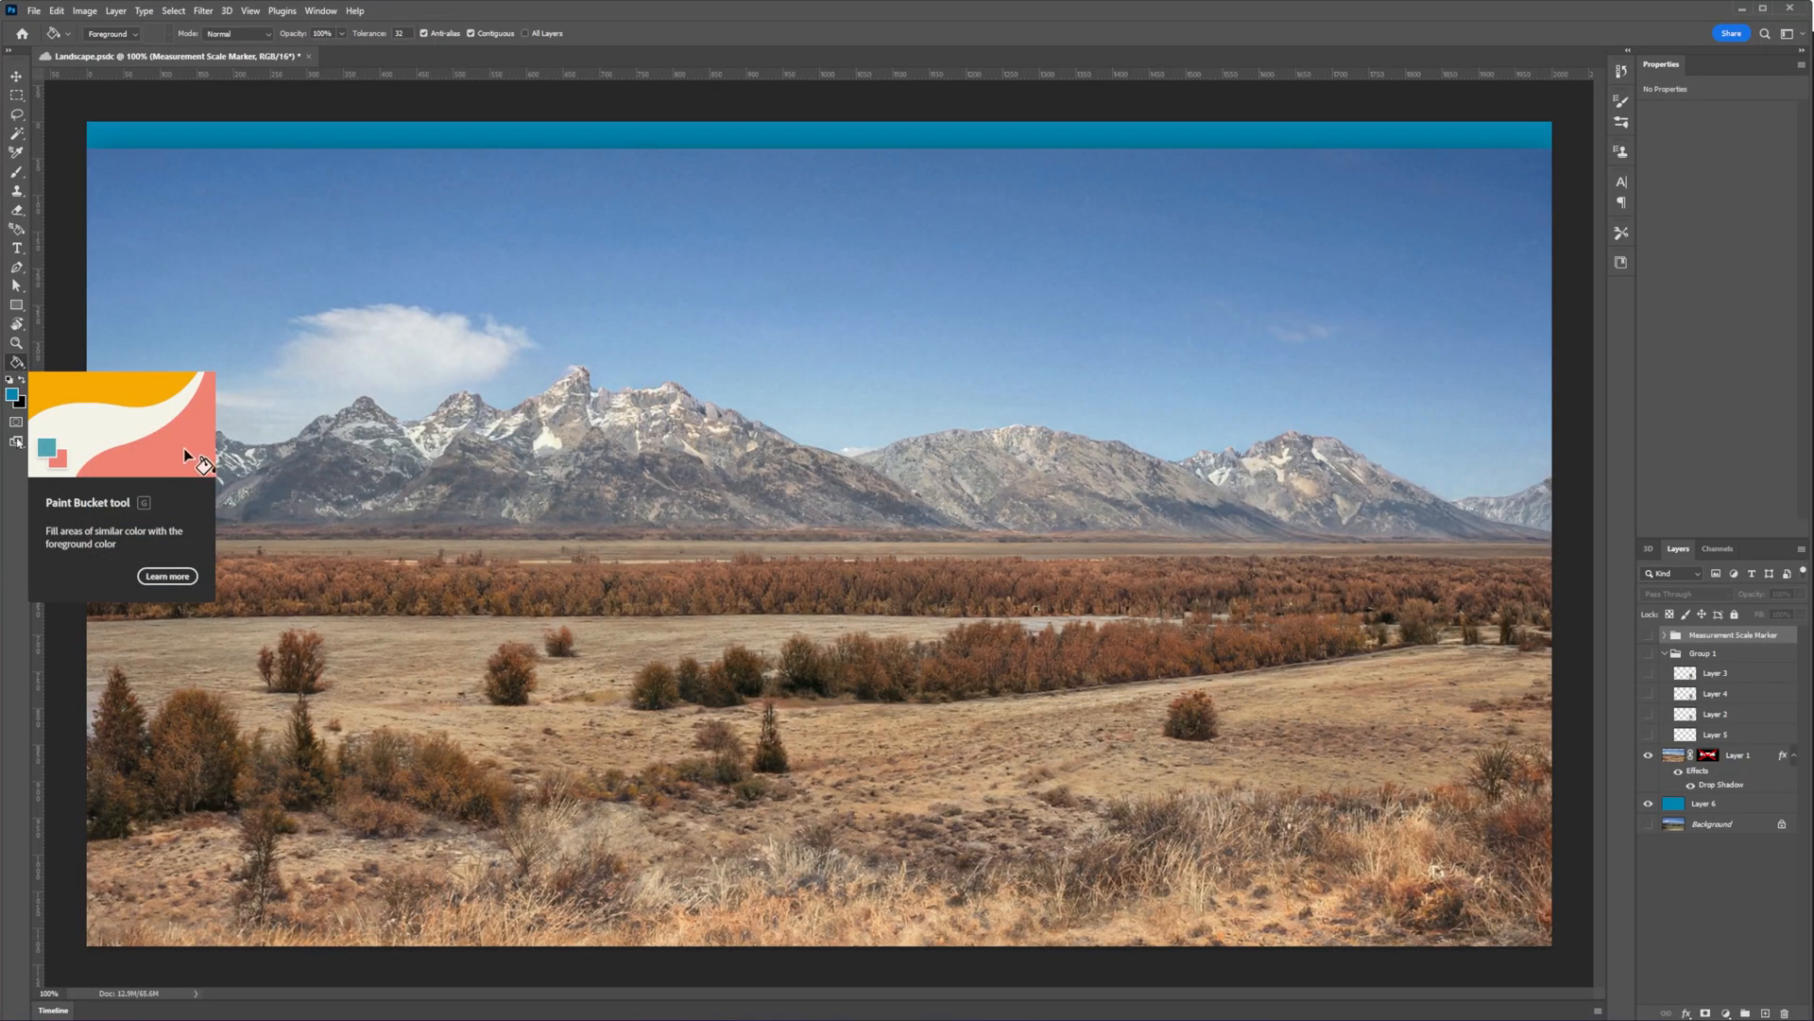
Reveal the list of hidden extra tools from the toolbar.
click(11, 72)
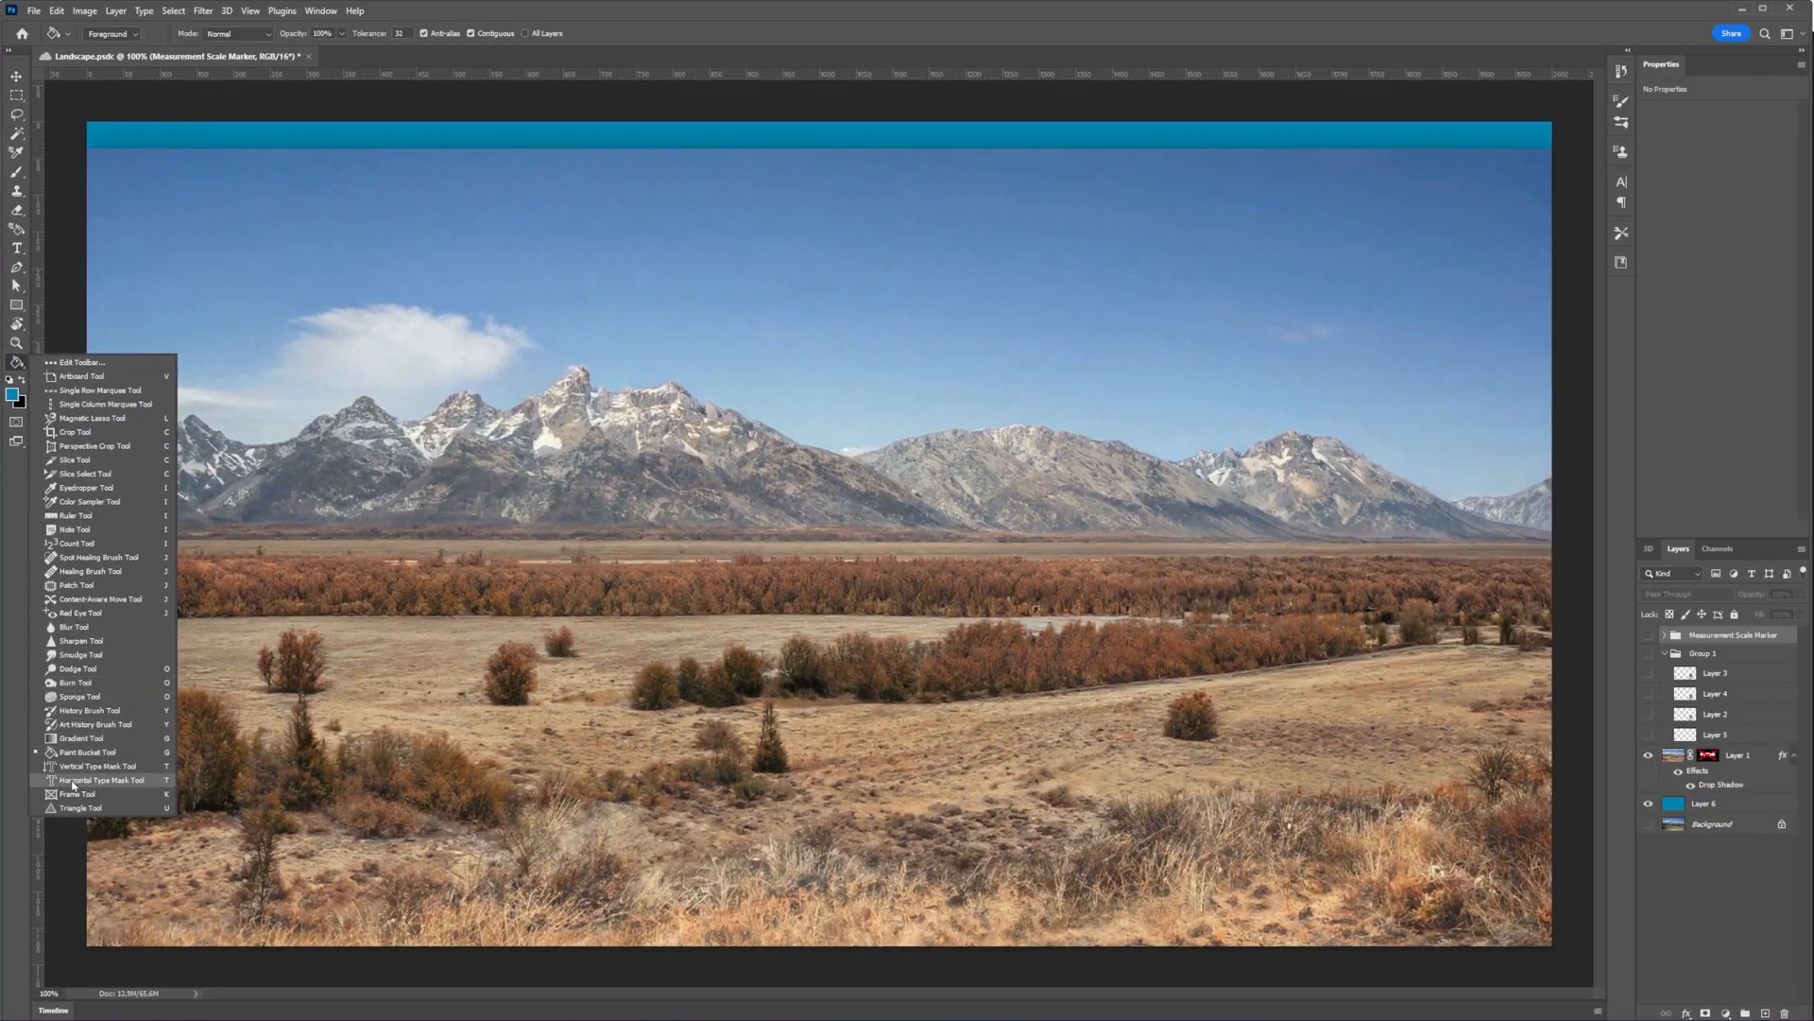
mouse_move(68, 784)
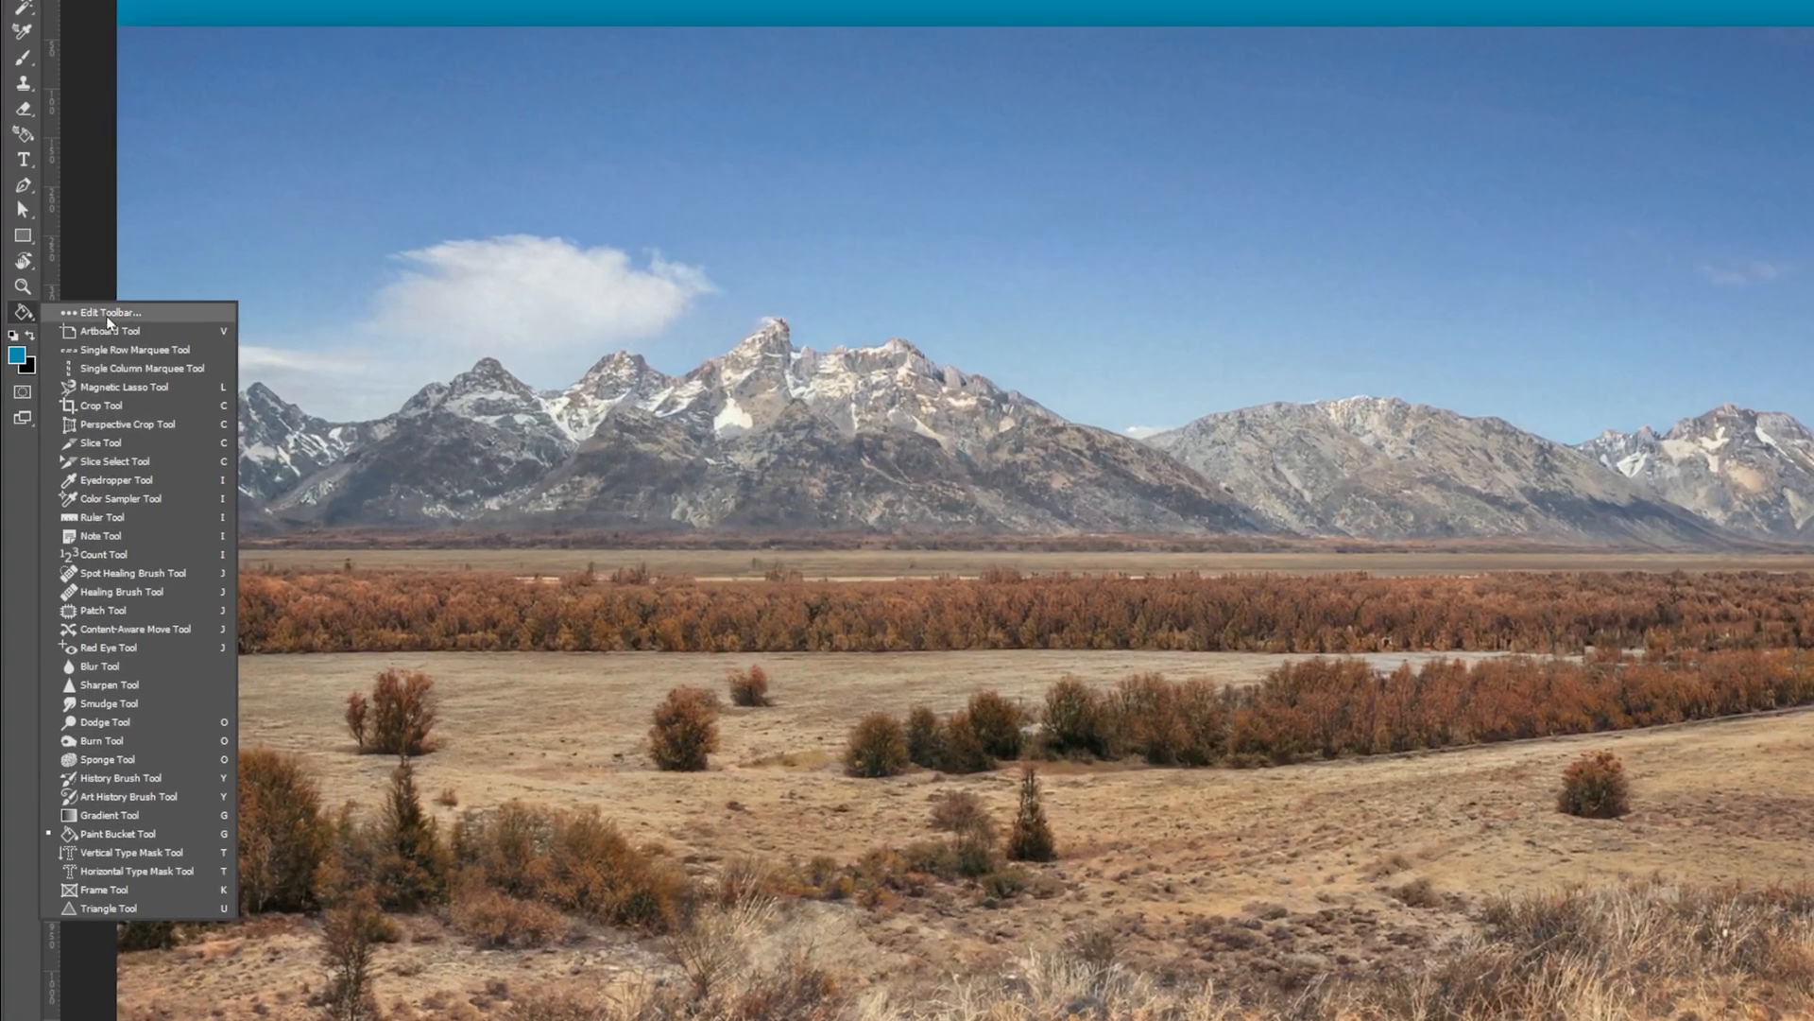
Move the Horizontal Type Mask Tool to the top of the toolbar and confirm the layout.
click(99, 313)
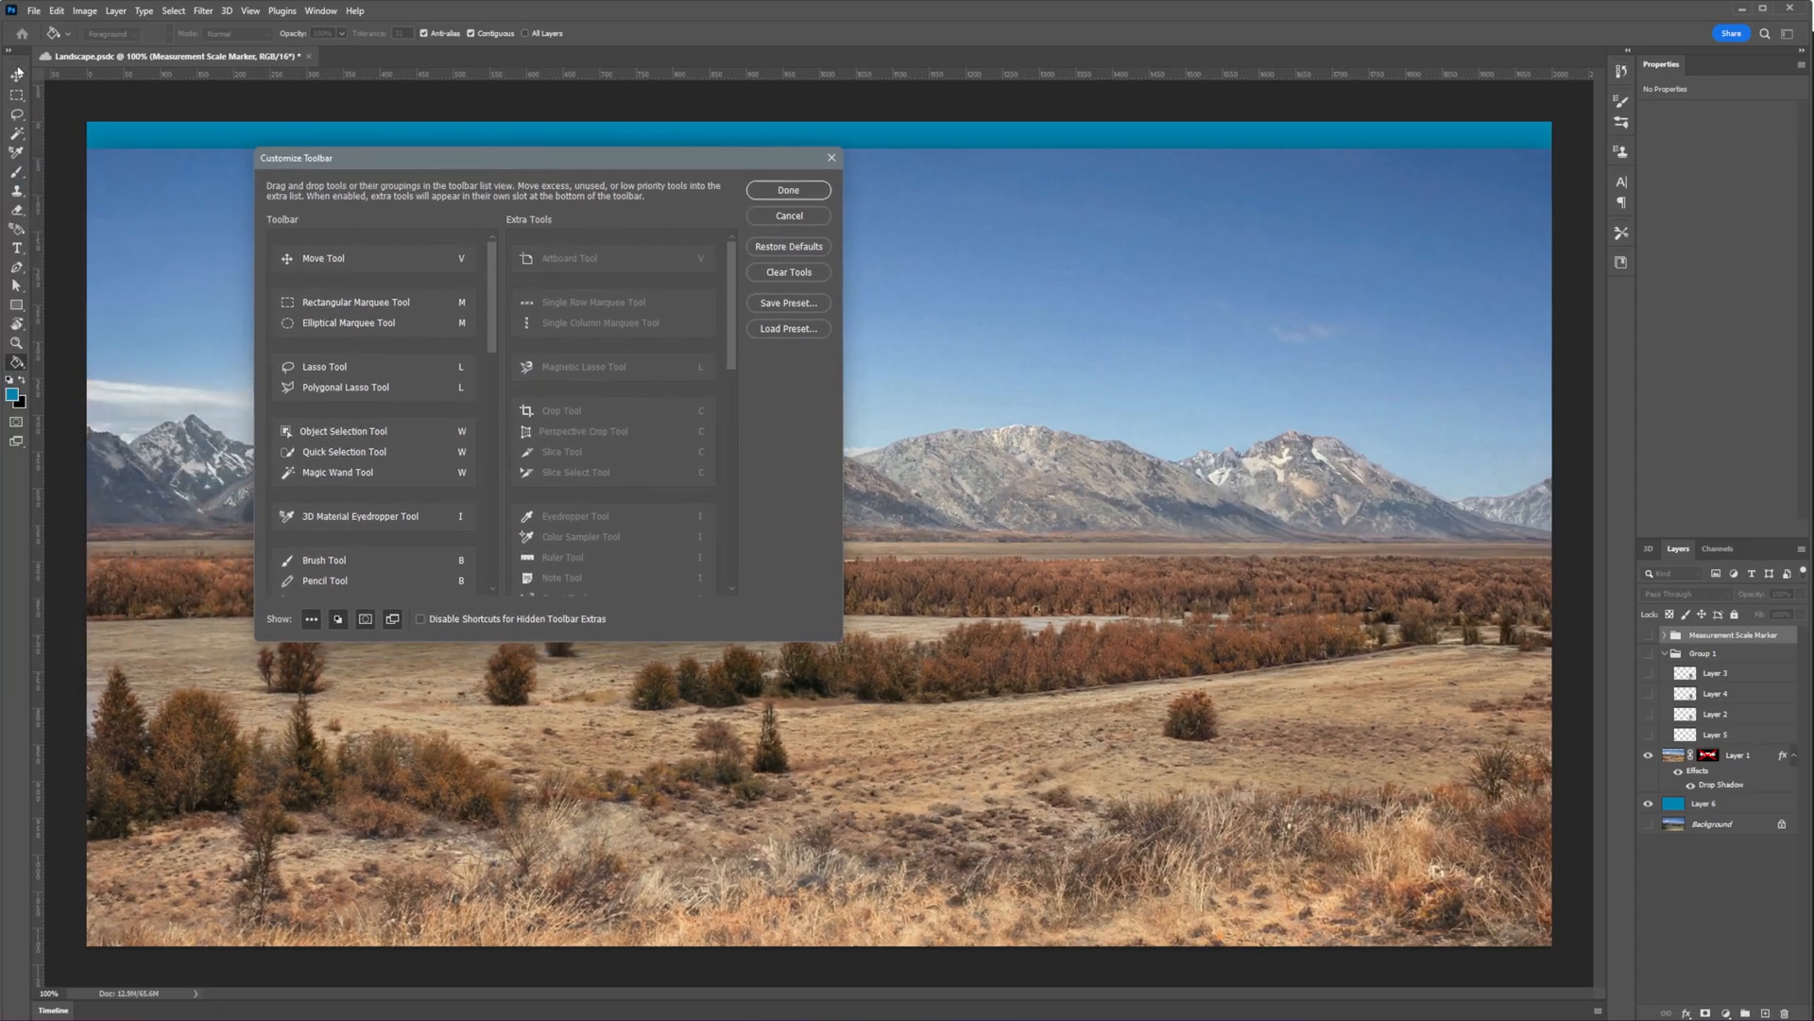
scroll(down, 3)
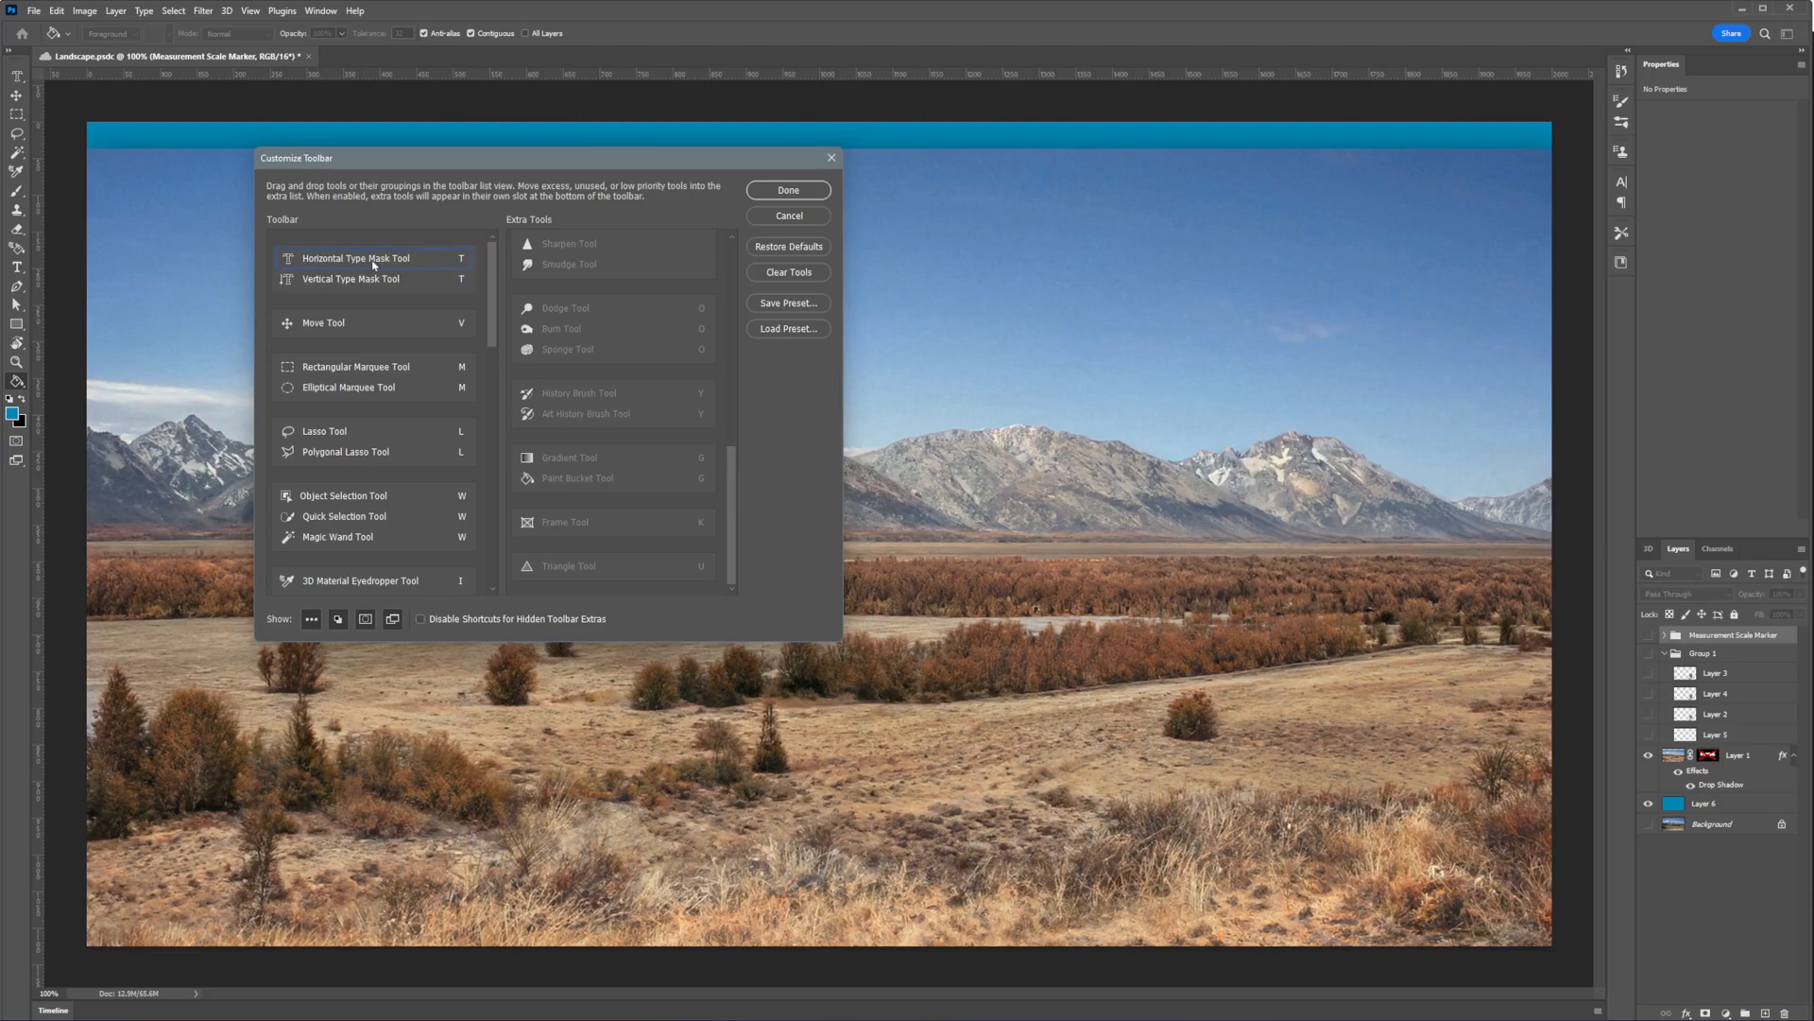
click(788, 189)
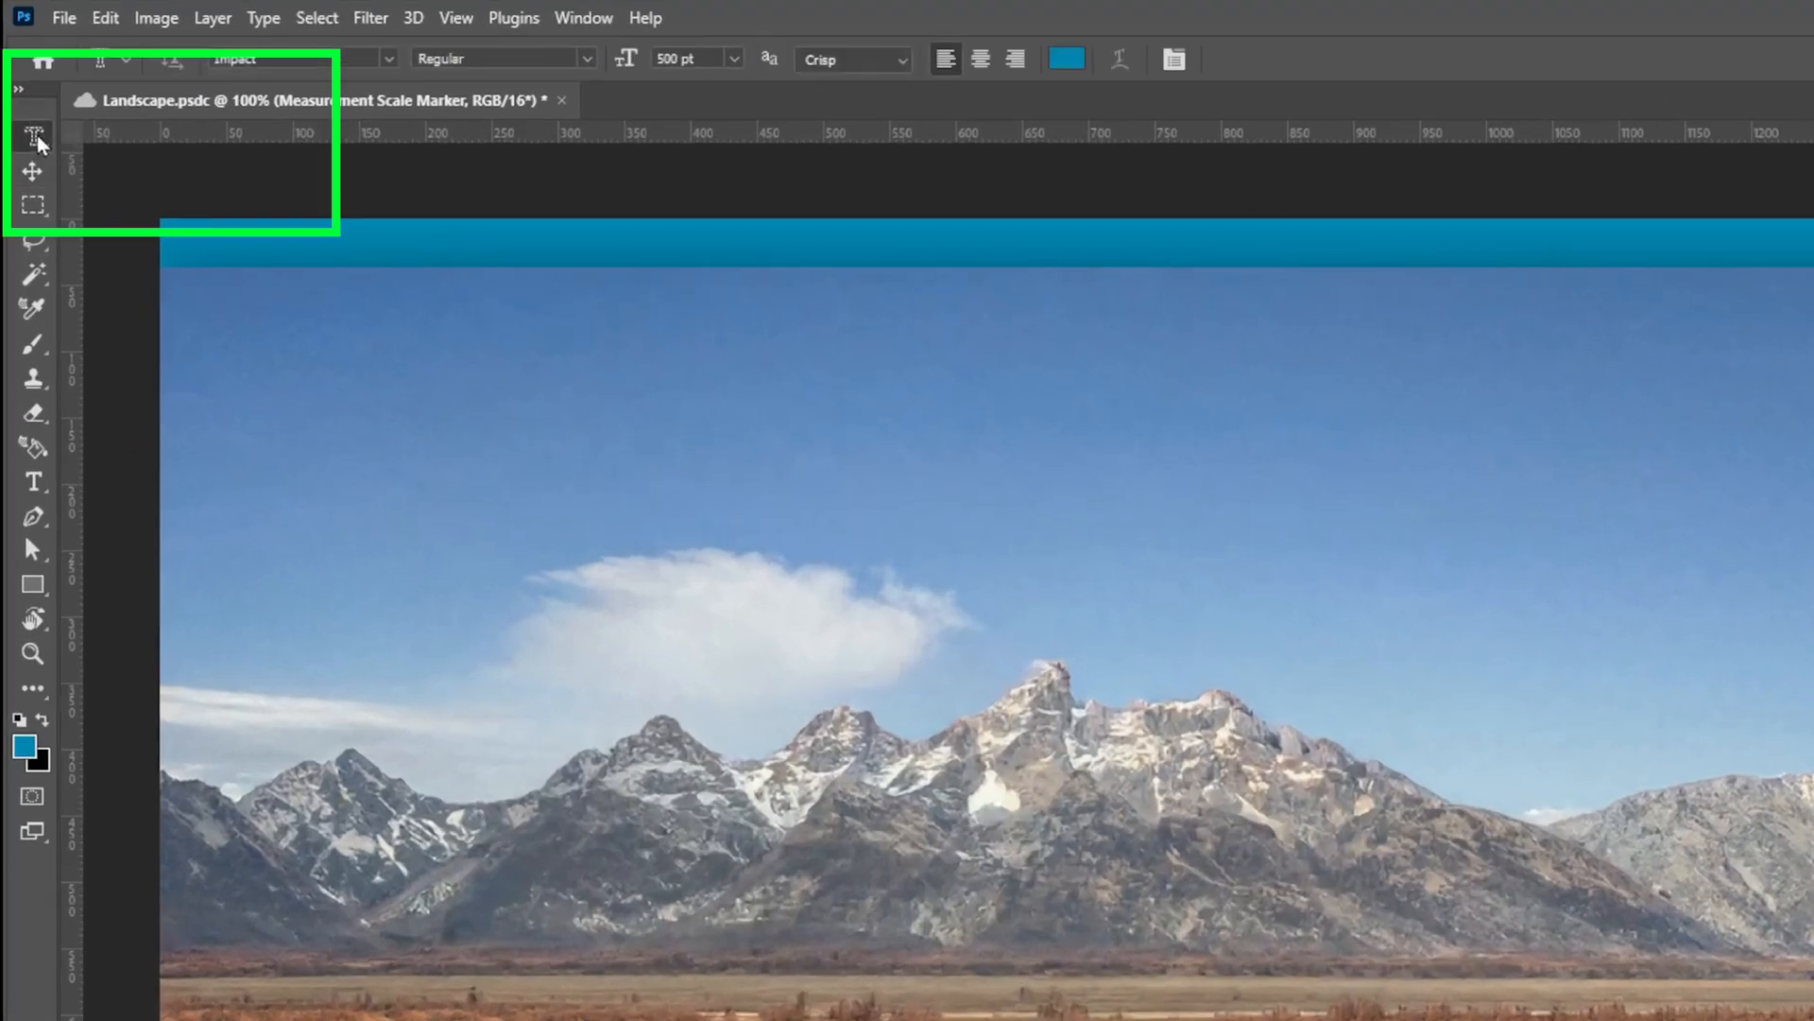
Activate the Horizontal Type Mask Tool to make a WYOMING-shaped selection in Impact.
click(30, 134)
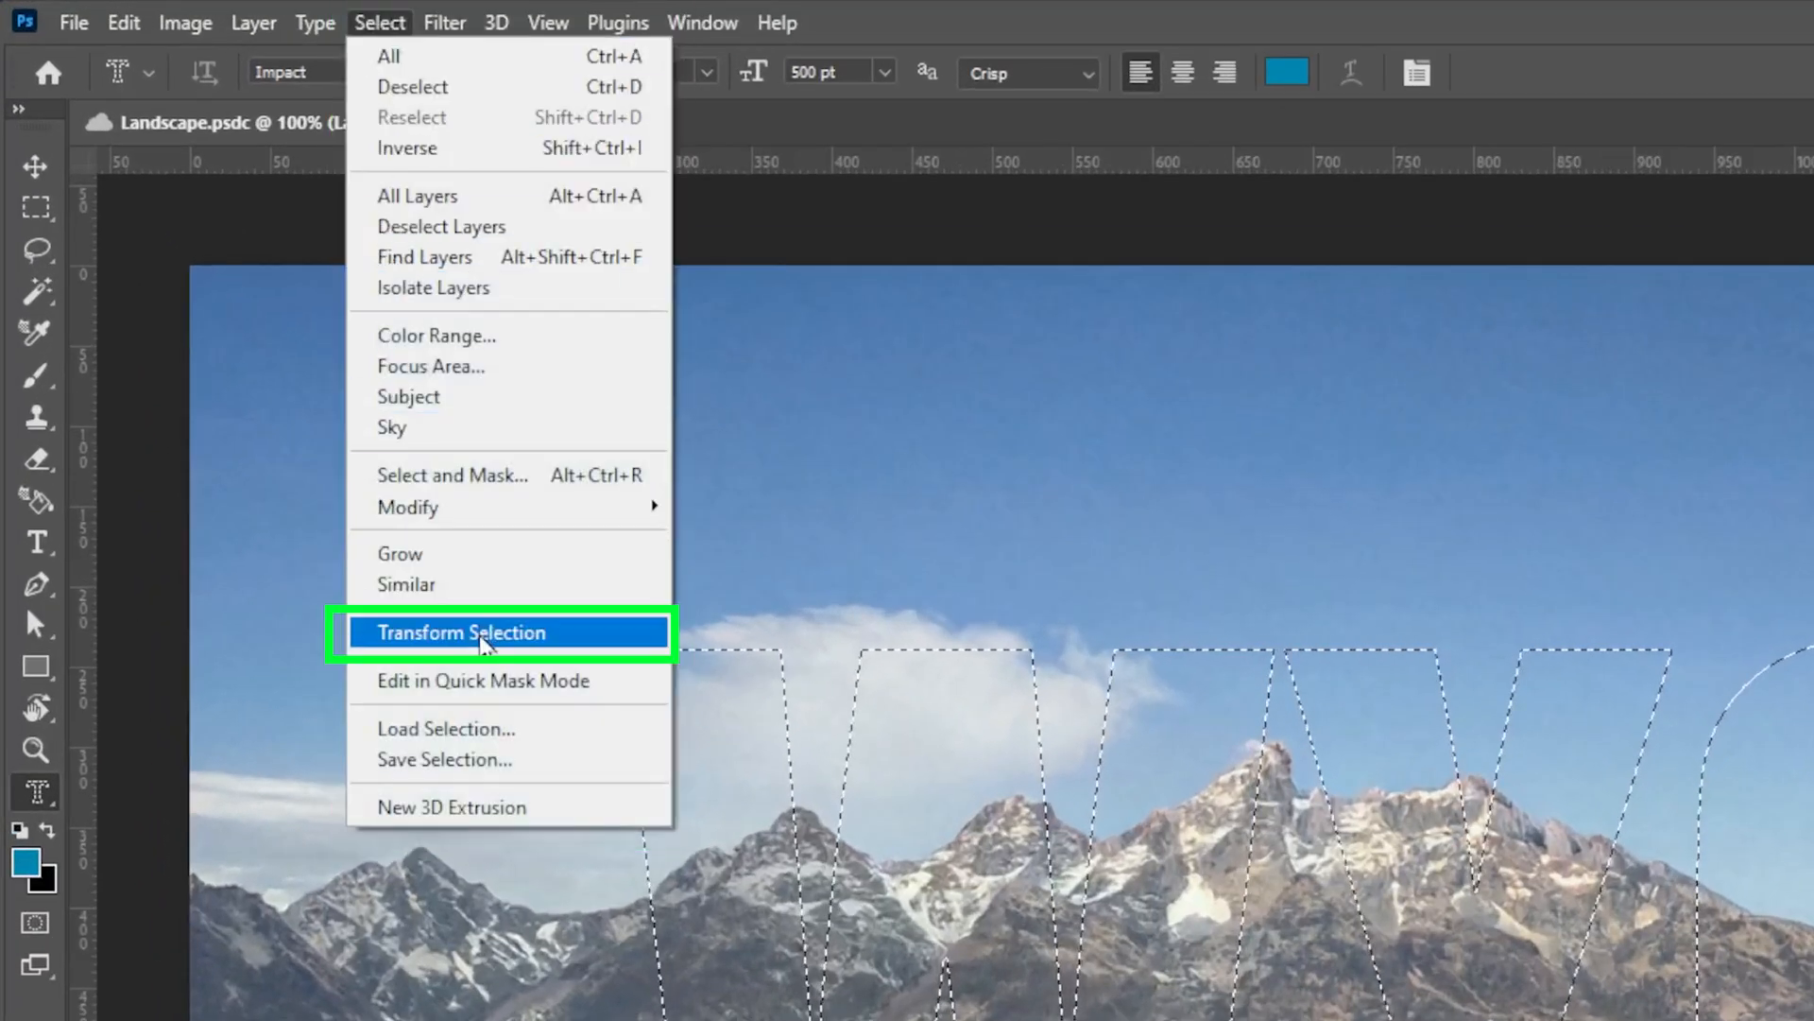
Scale the WYOMING selection, commit it, and mask the mountain photo to the letters.
click(460, 632)
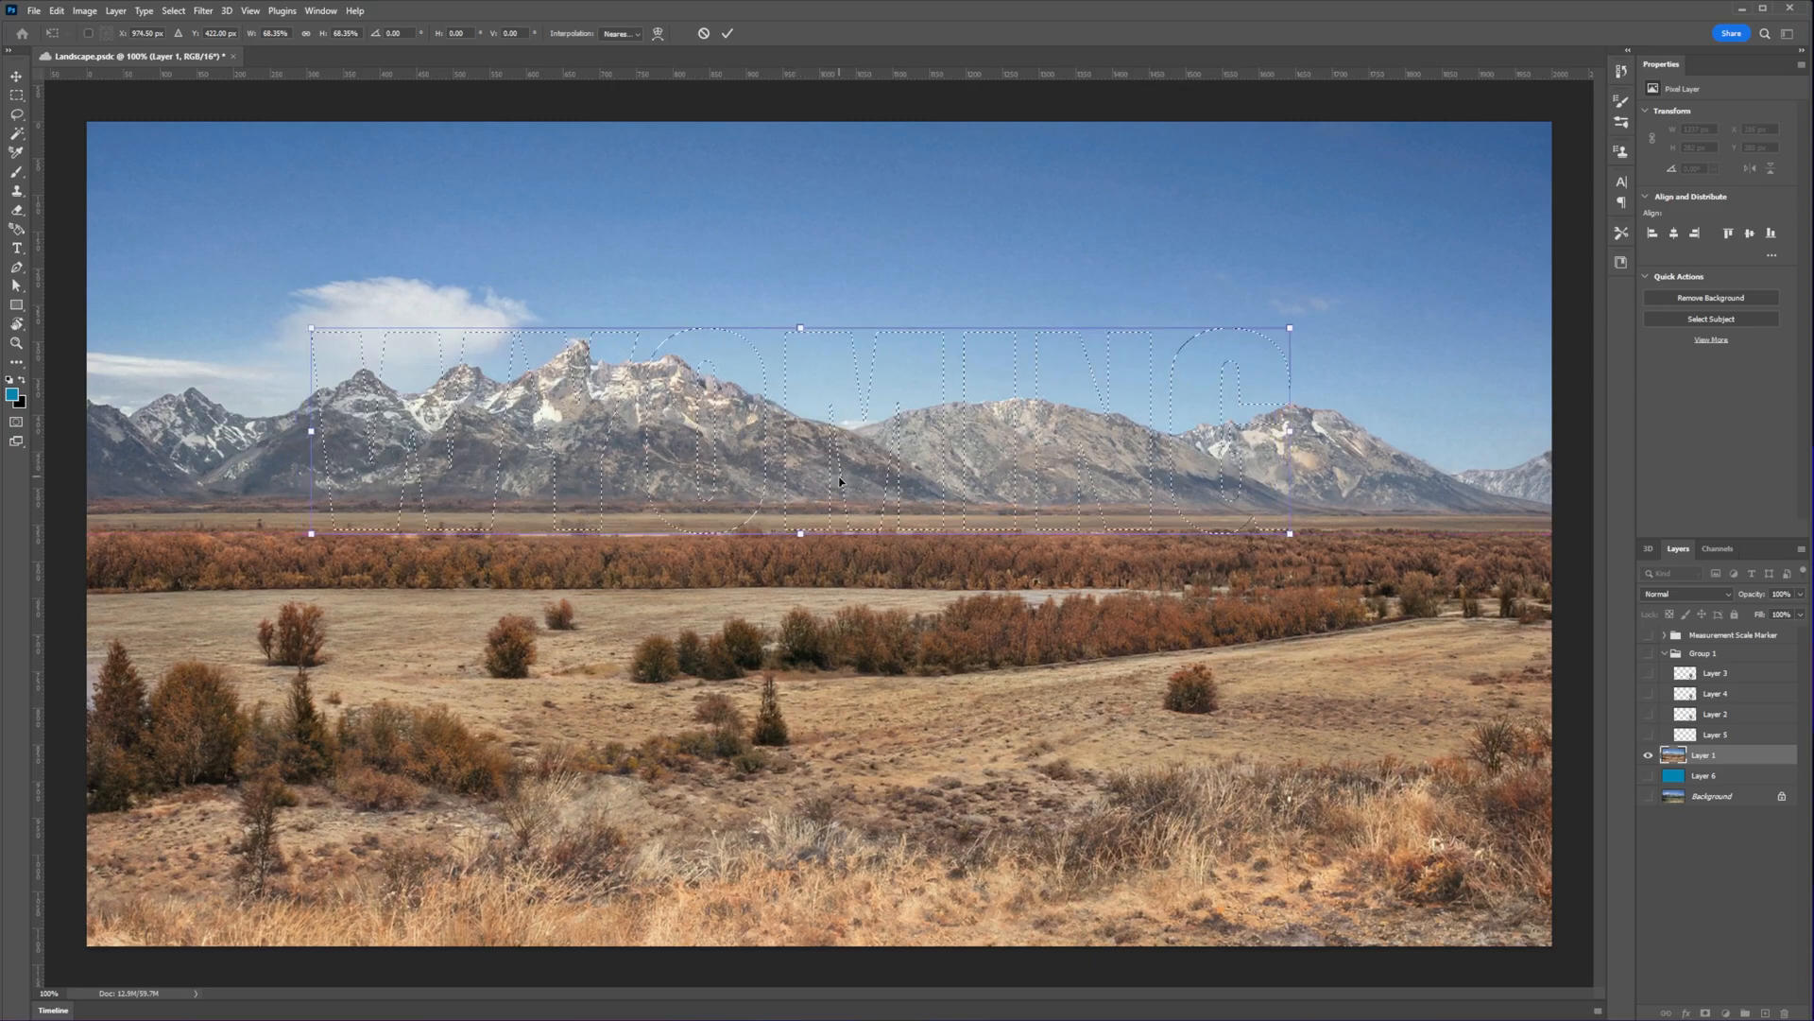
click(733, 34)
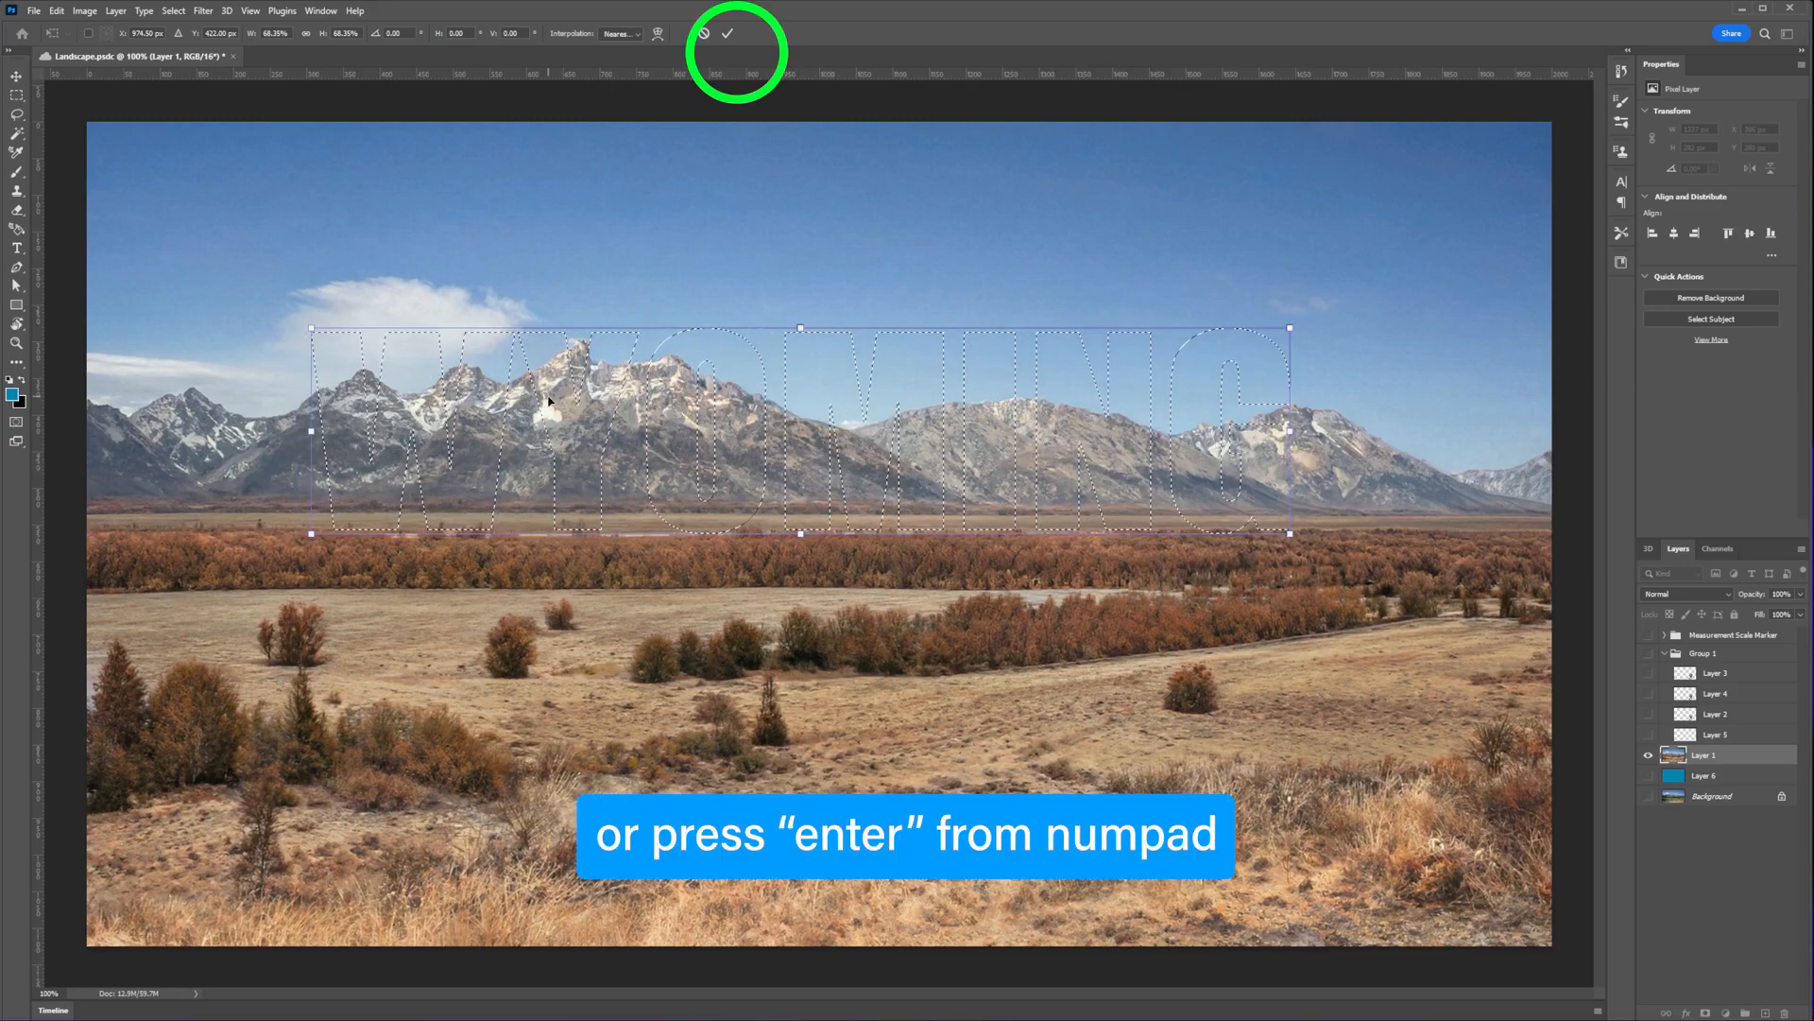
click(737, 34)
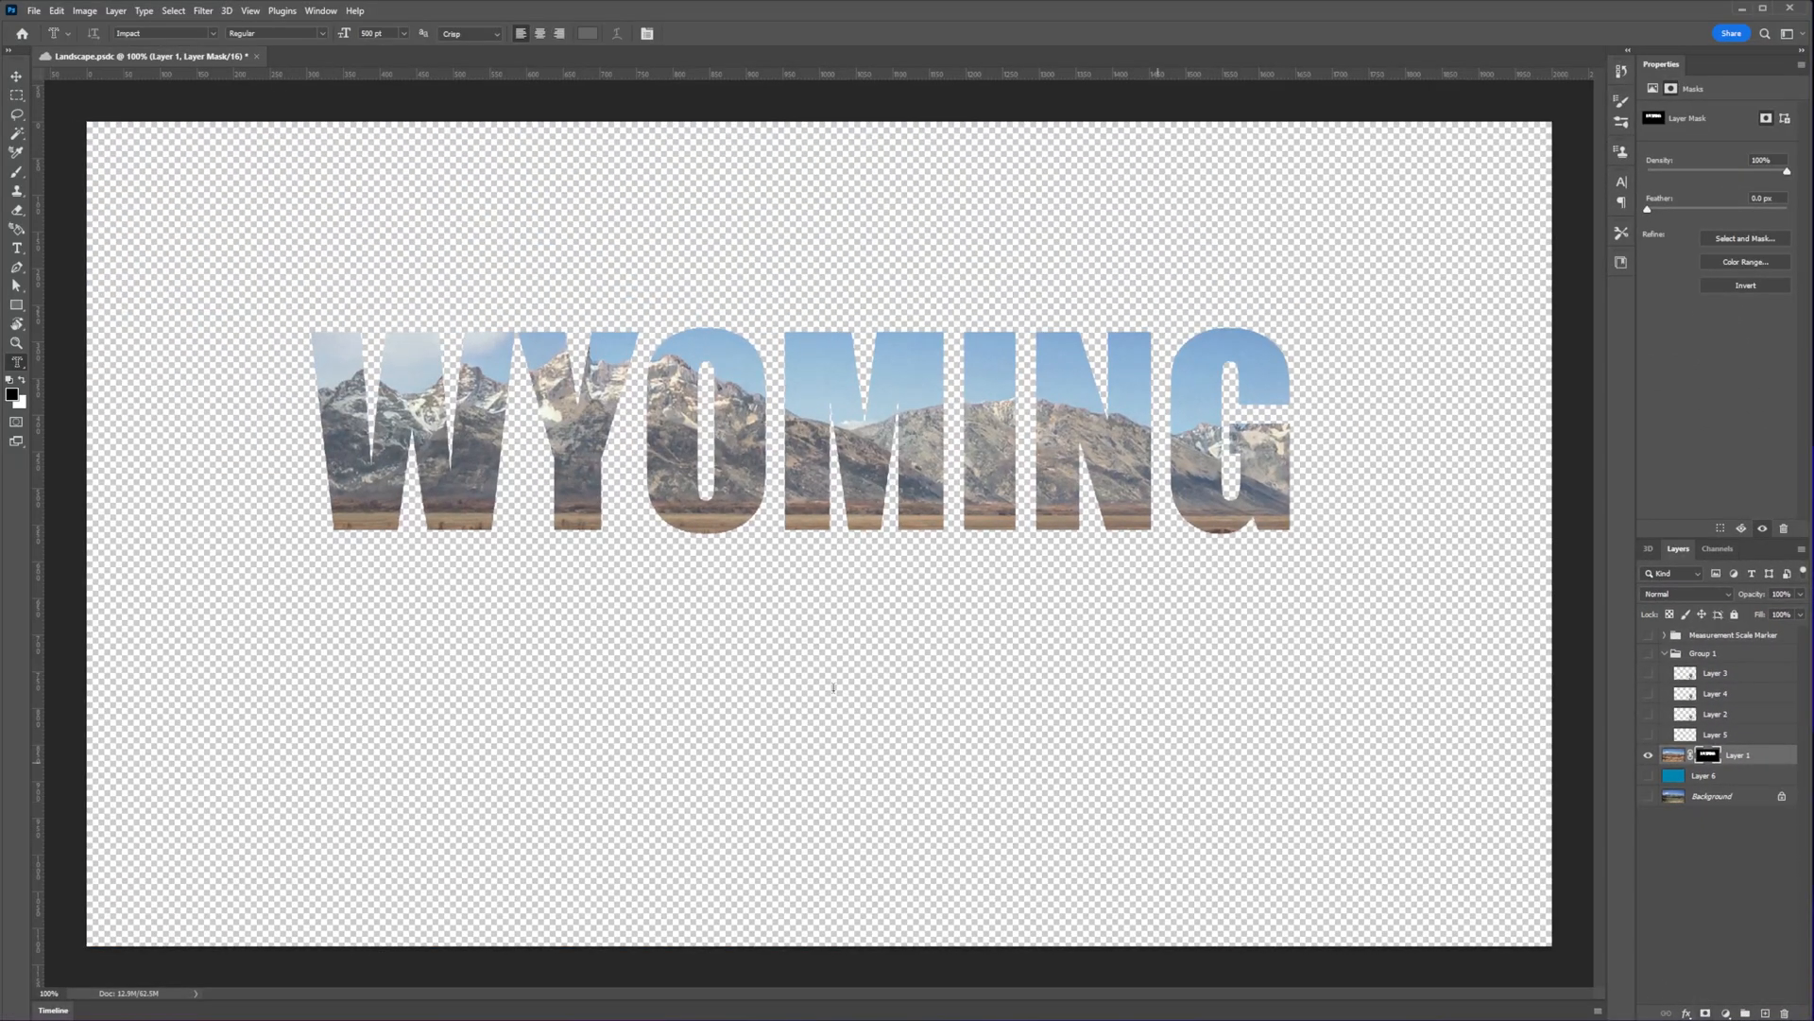
Switch to the Move tool and make the landscape Background layer visible again.
click(12, 72)
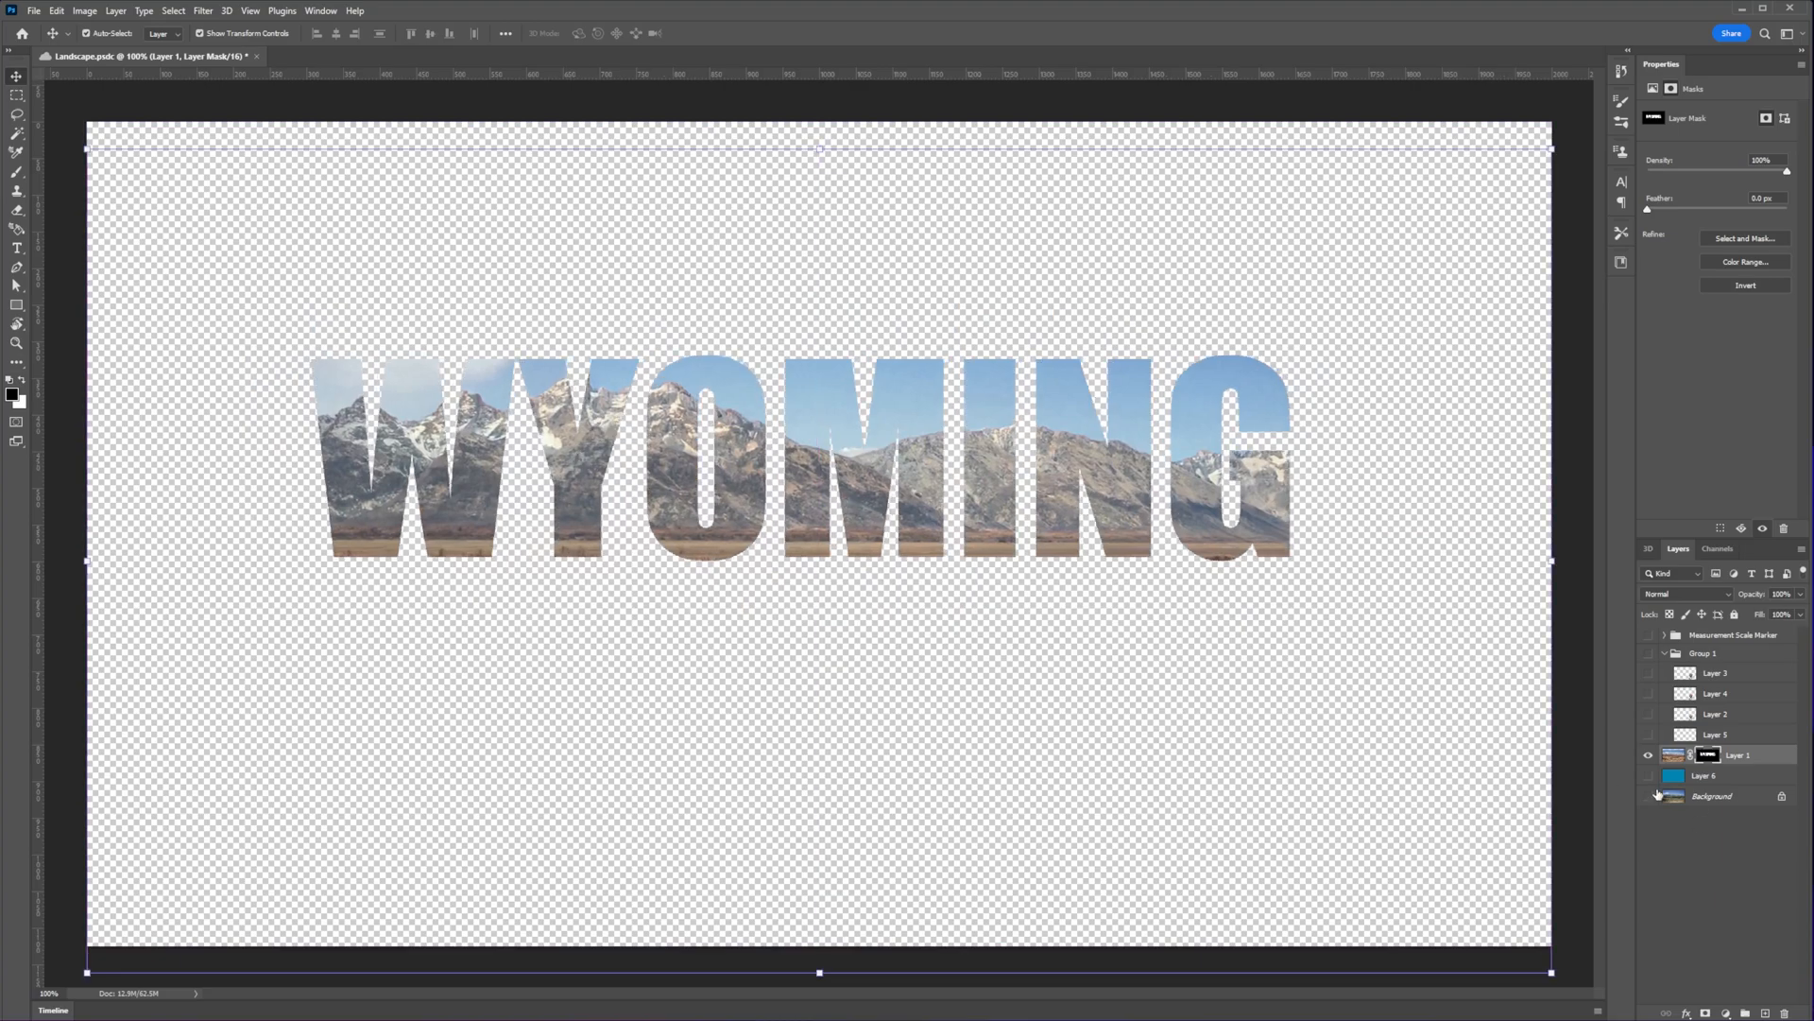
click(1648, 795)
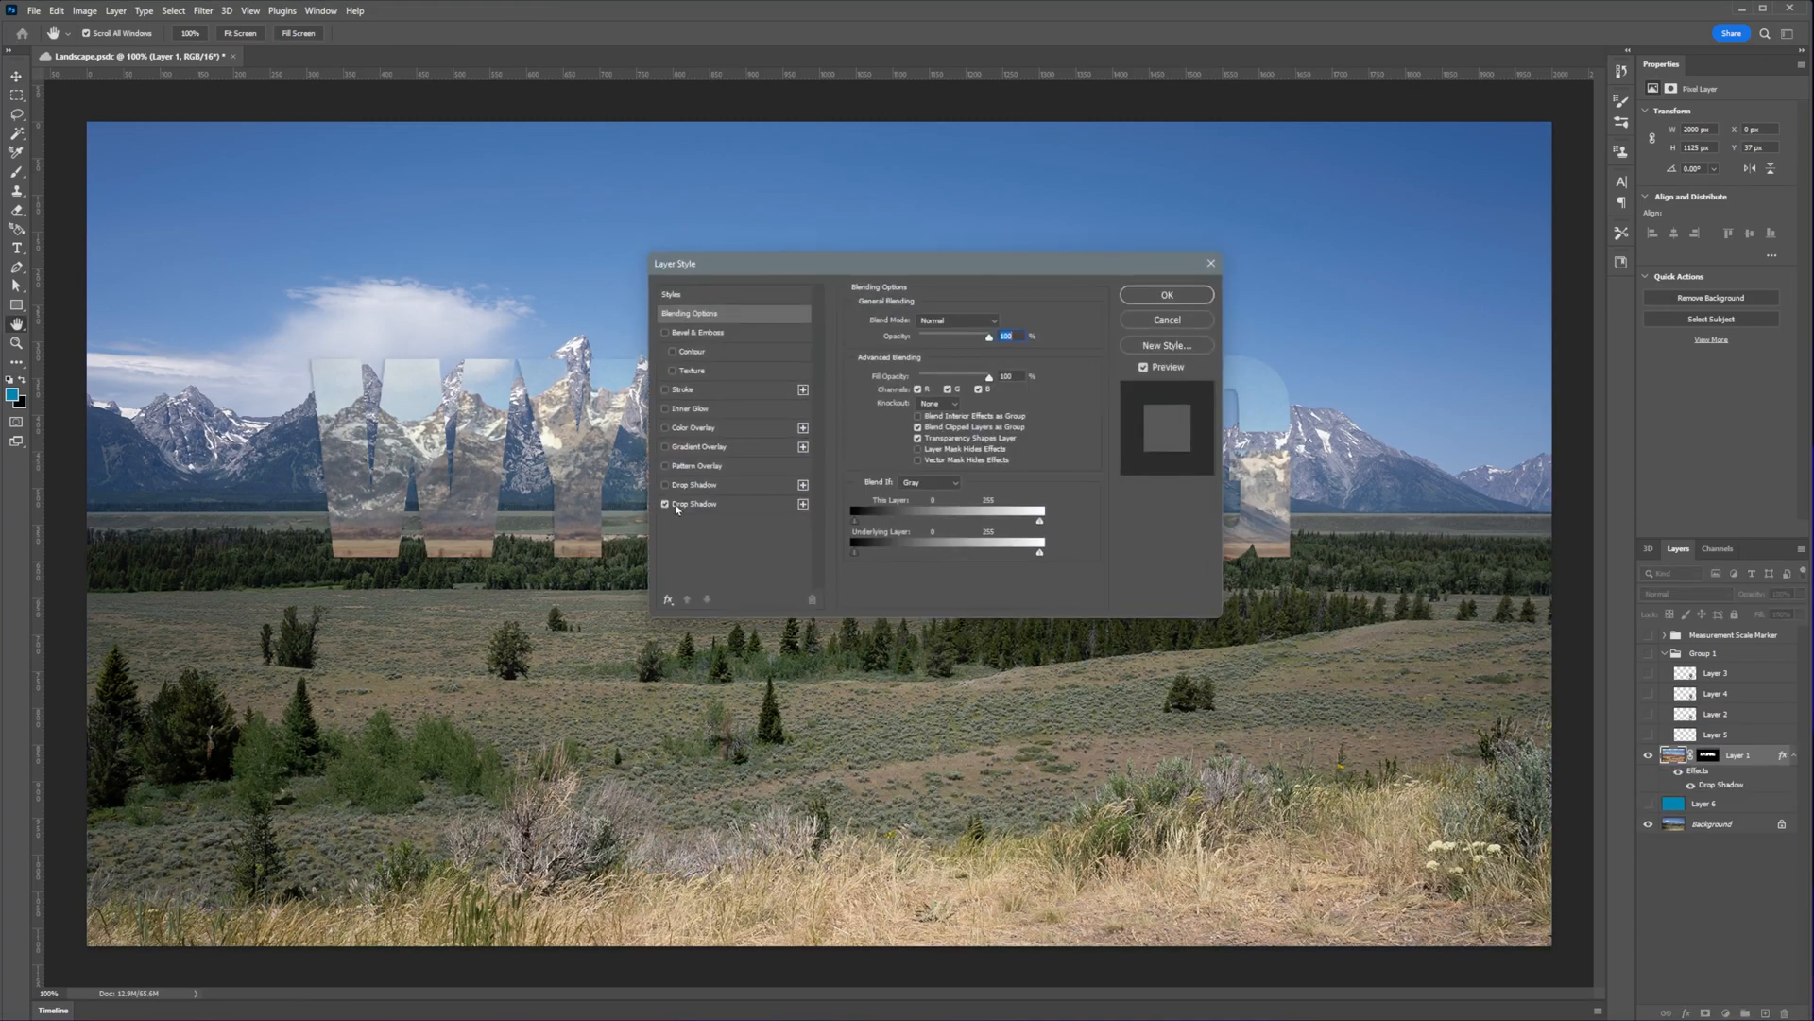
Adjust and apply the letters' drop shadow, then show the hiker layers in front.
click(696, 503)
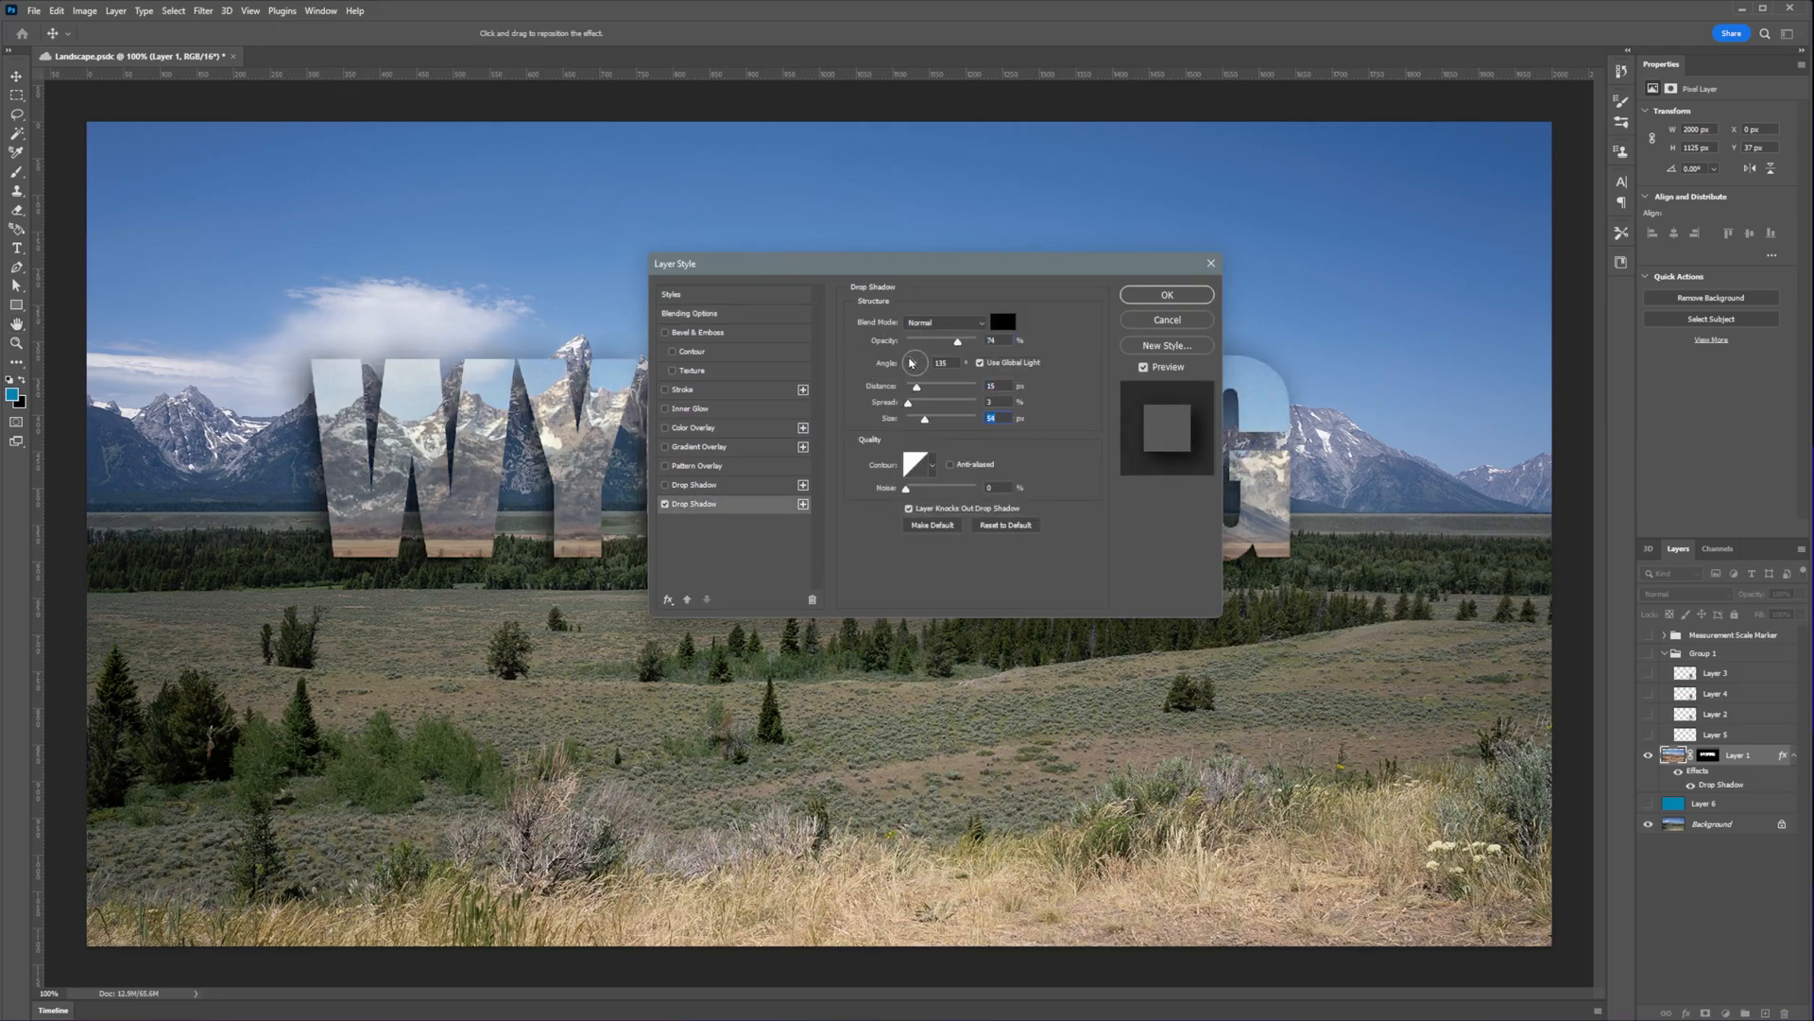
click(1166, 293)
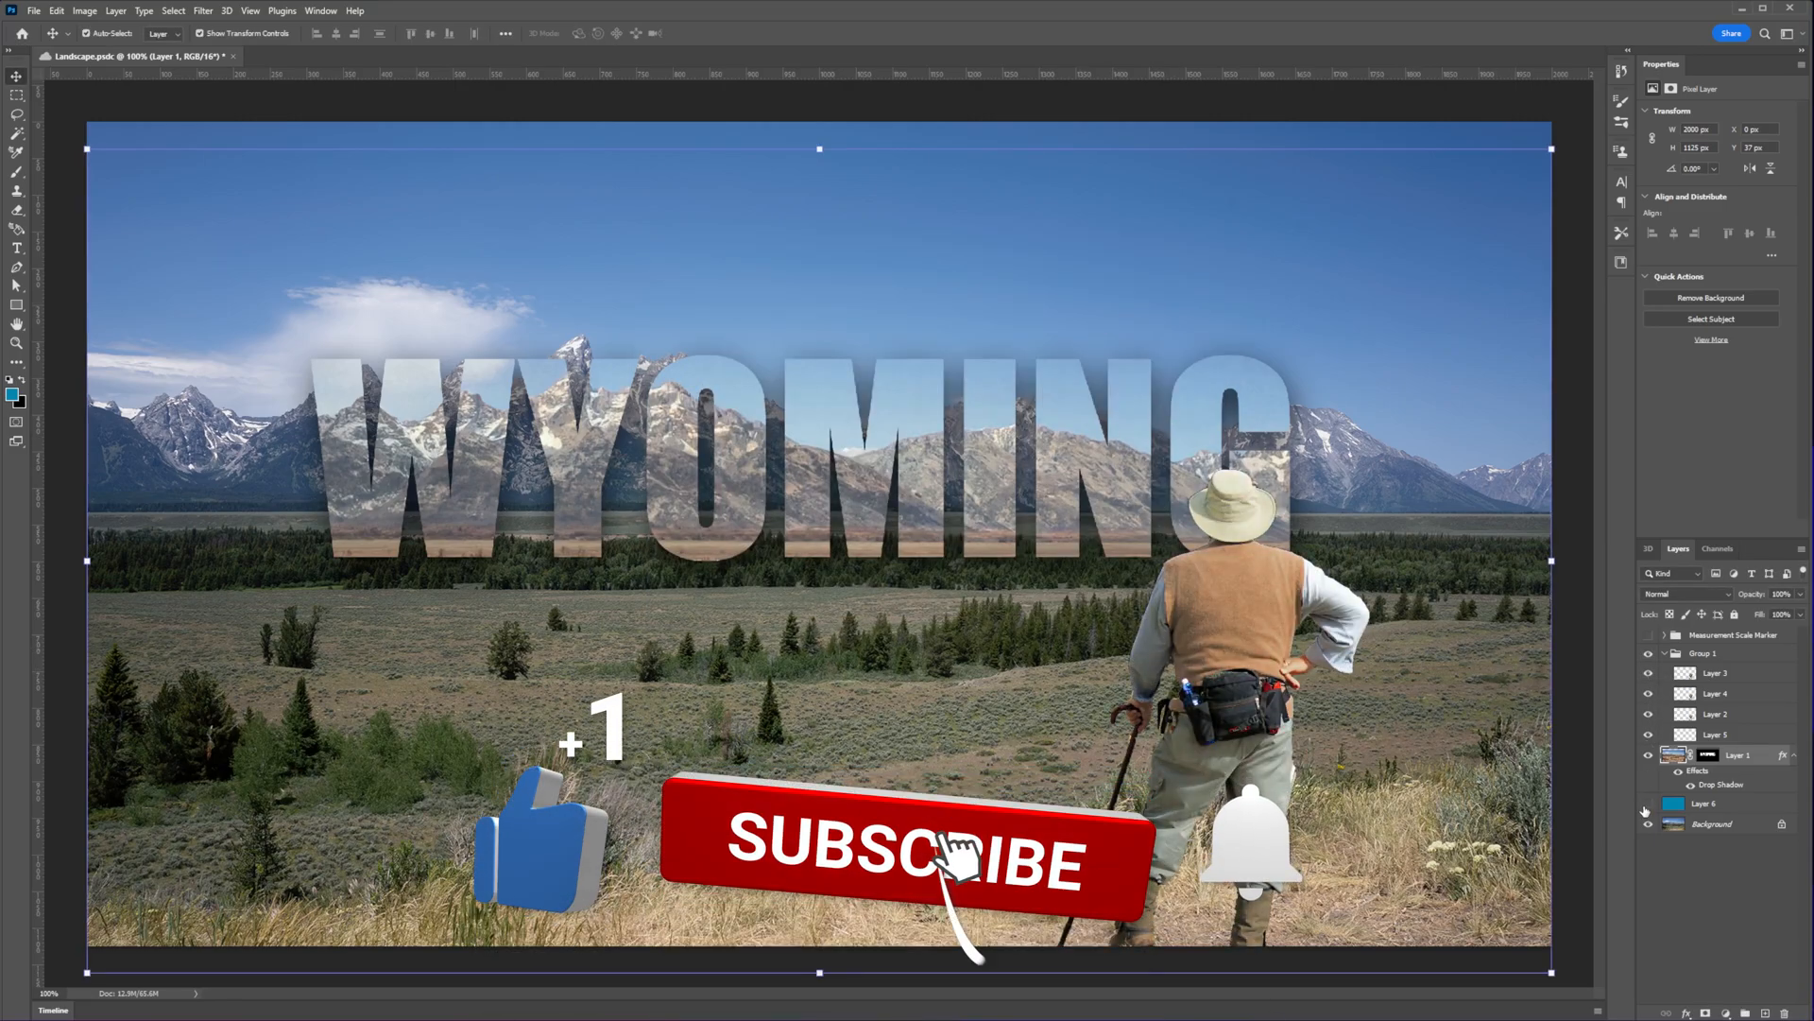
click(958, 858)
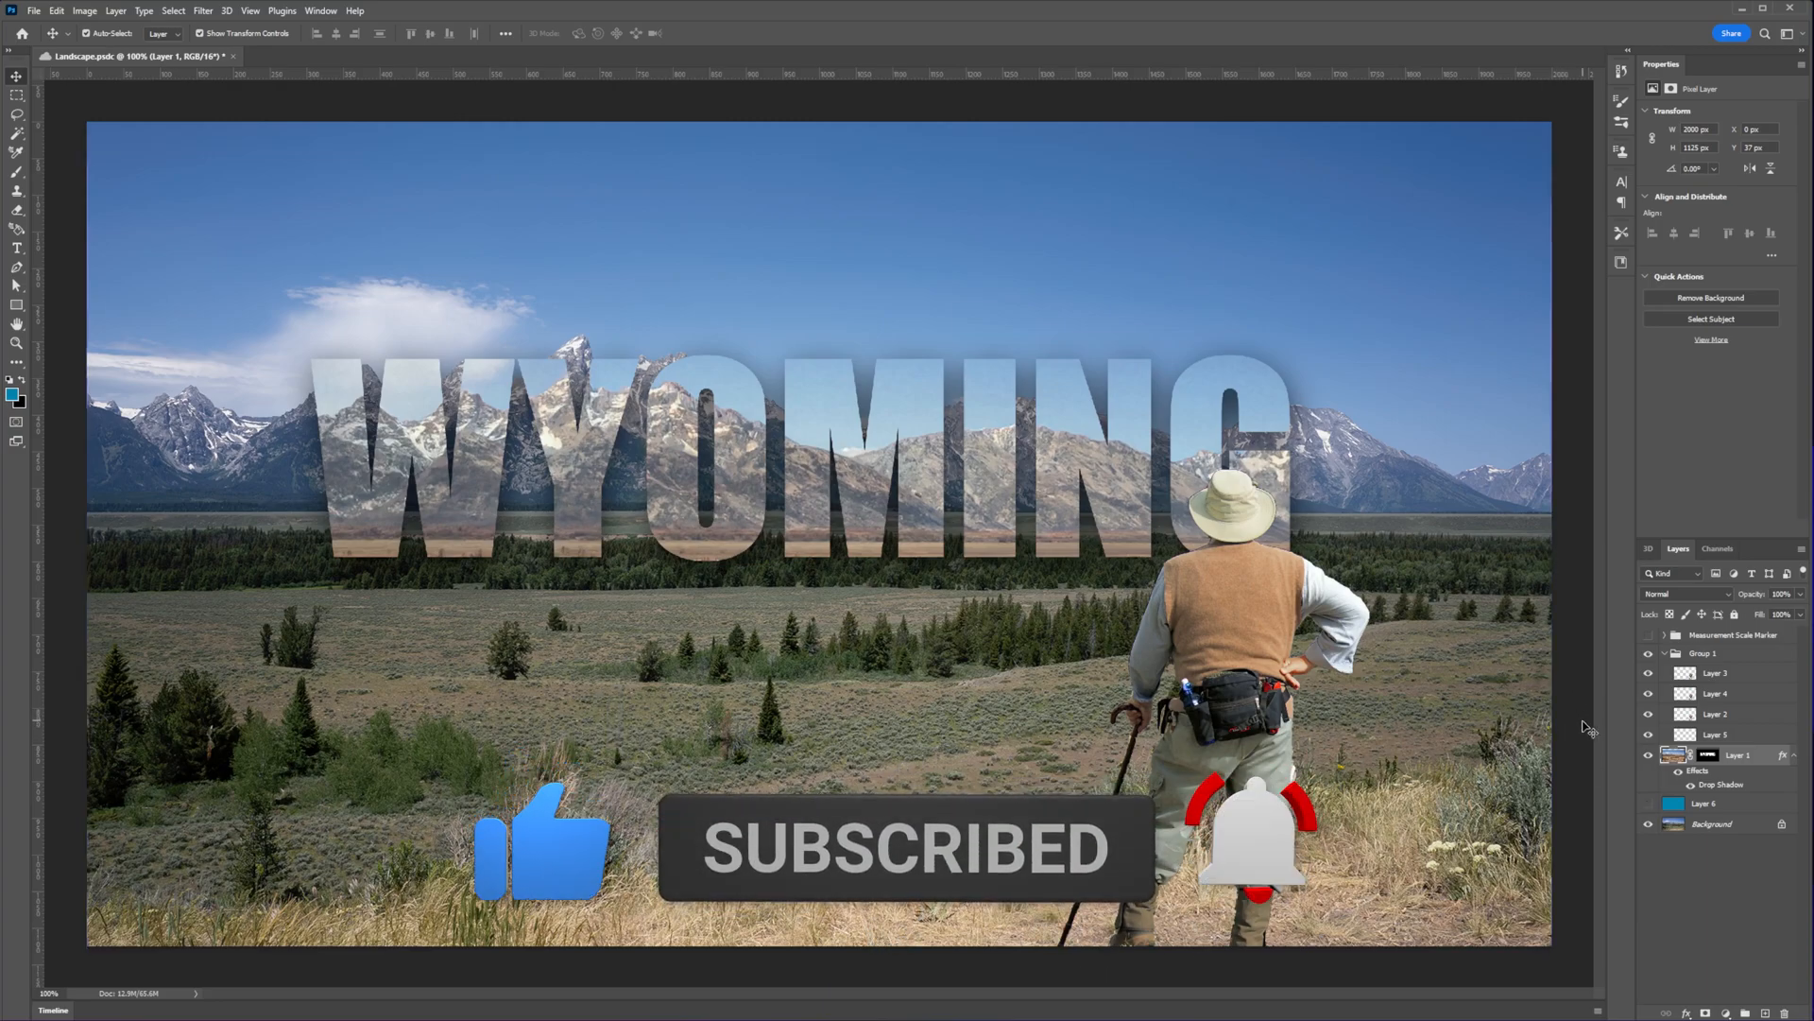